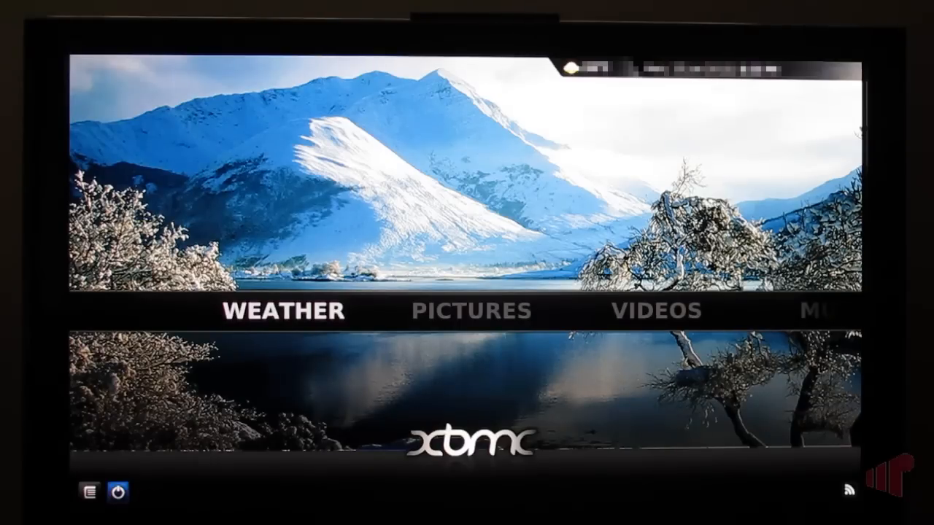
# - Choose Power off system from XBMC's home-screen power menu to shut down
pyautogui.click(115, 492)
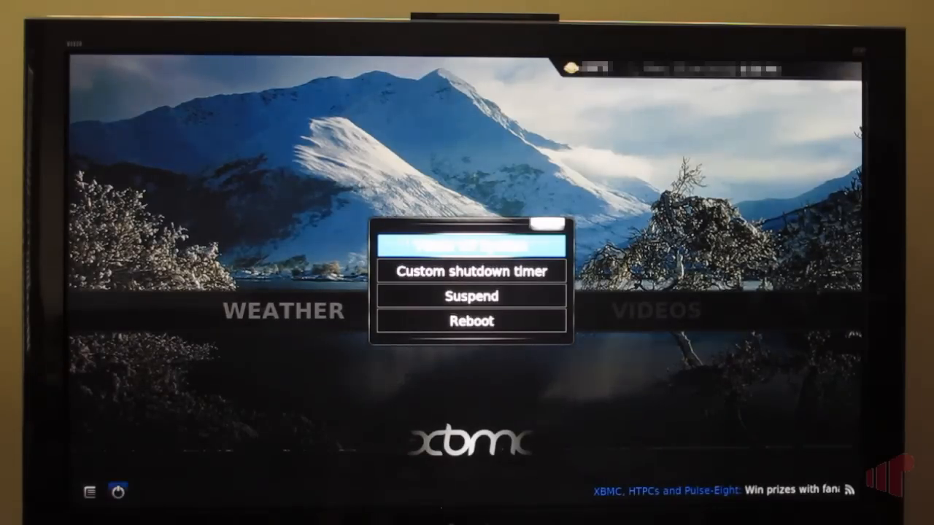
pyautogui.click(470, 246)
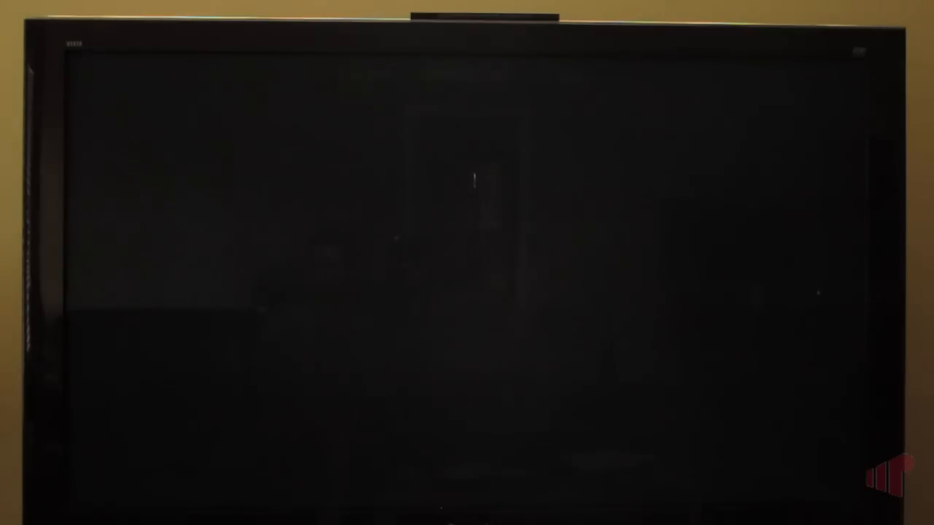